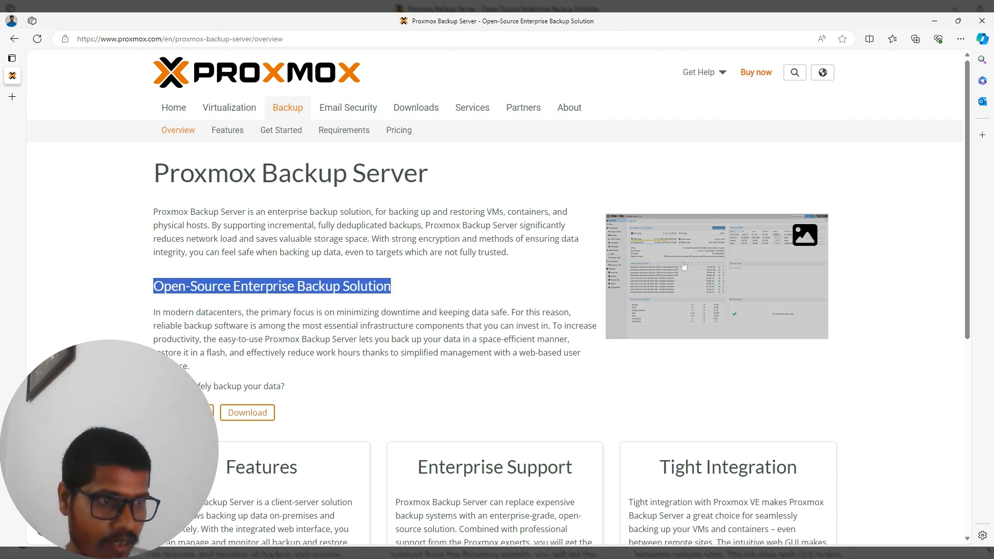
- Enlarge the dashboard screenshot for a closer look, then close it
left_click(715, 276)
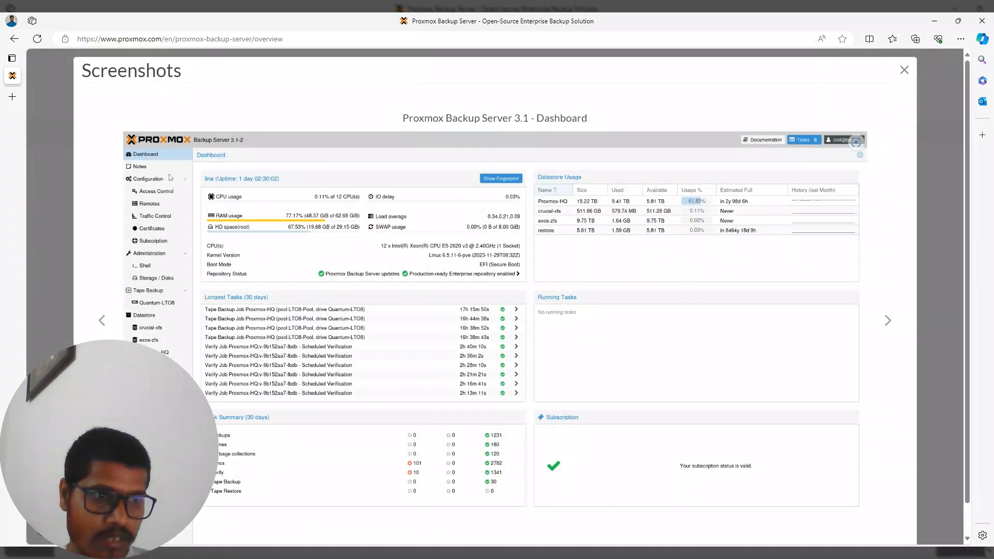
mouse_move(598, 324)
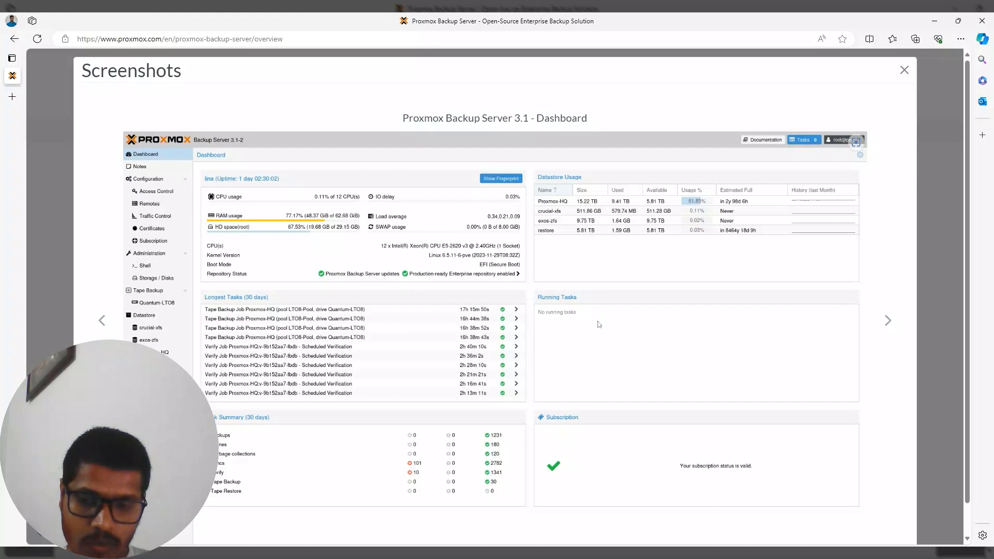
left_click(904, 70)
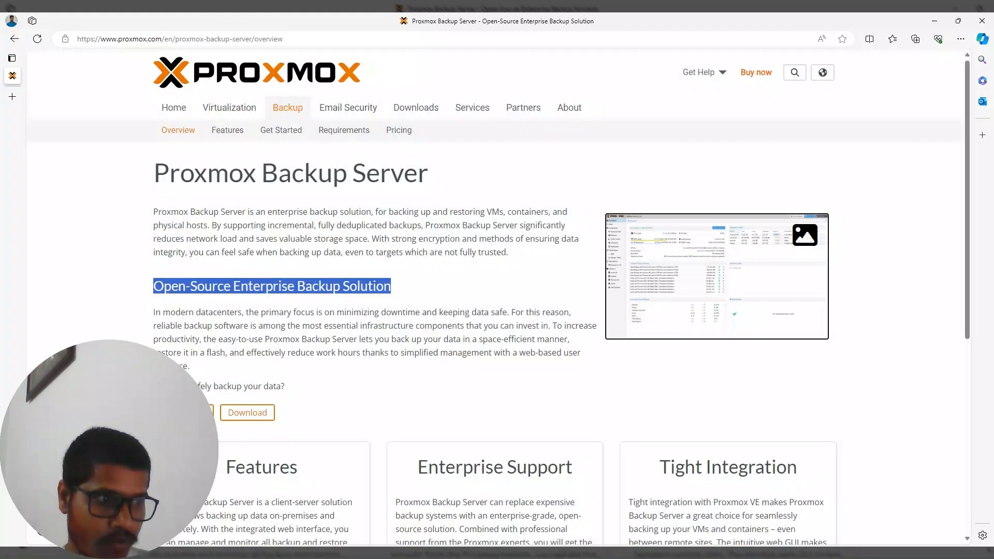
scroll("down", 3)
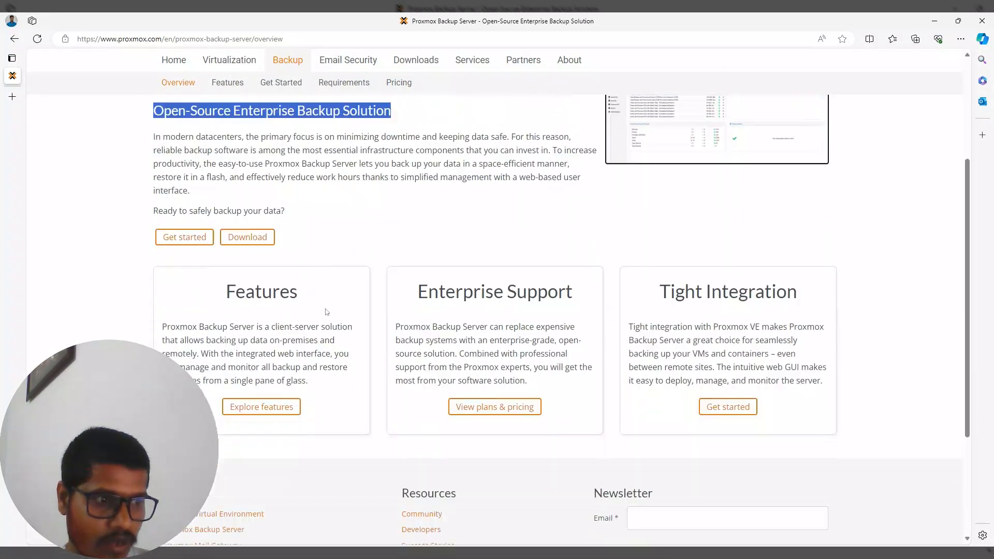
scroll("up", 3)
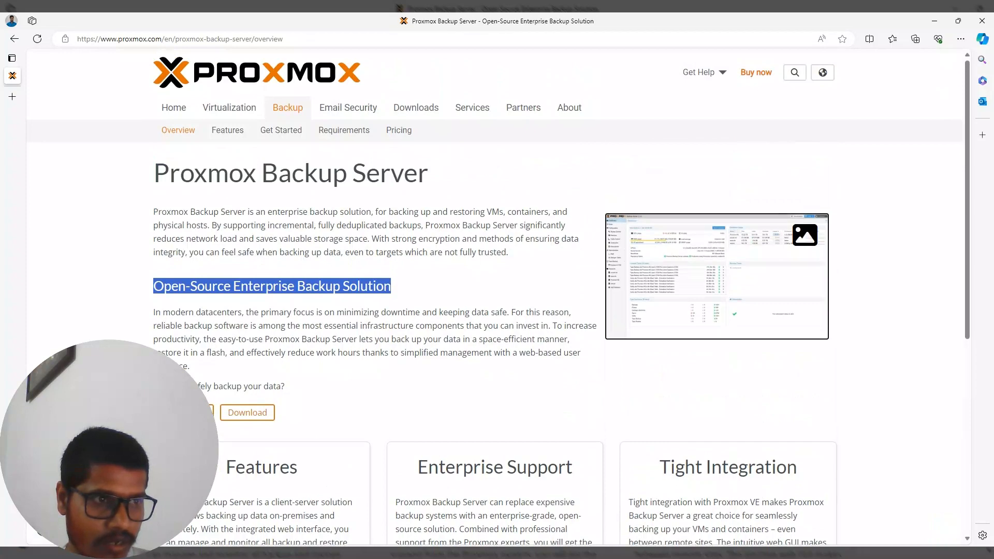
- Go to Backup Server Features and scroll to the open-source, performance and compression highlights
left_click(227, 130)
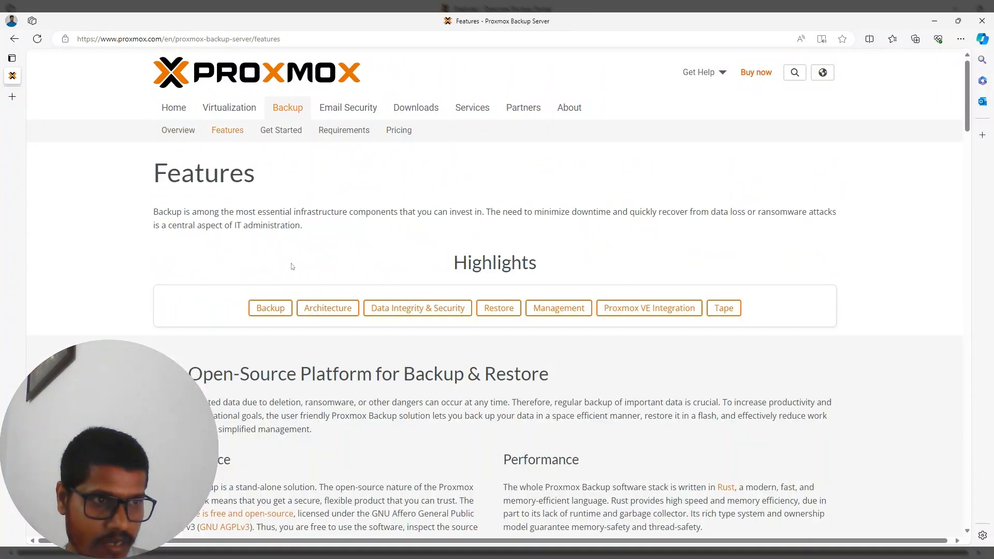
scroll("down", 3)
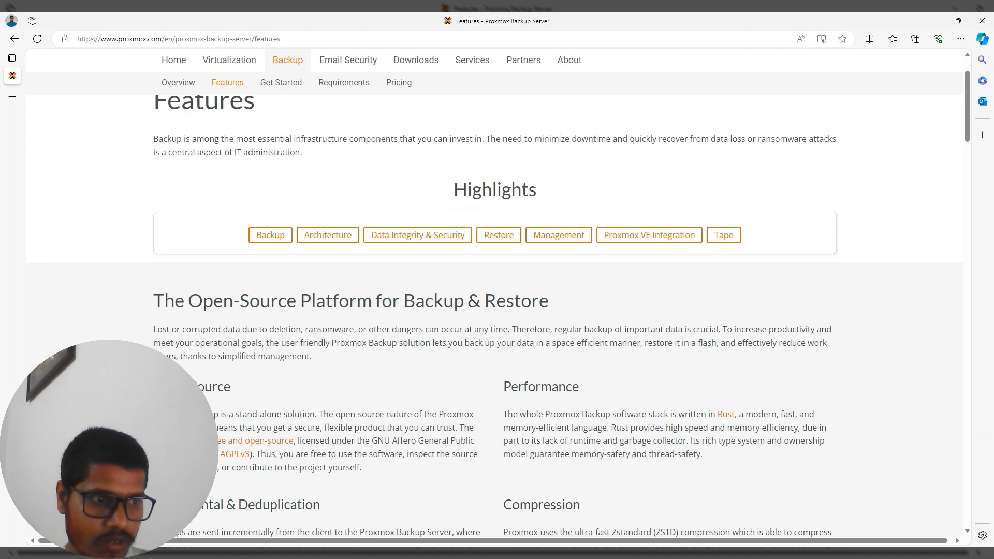
scroll("down", 3)
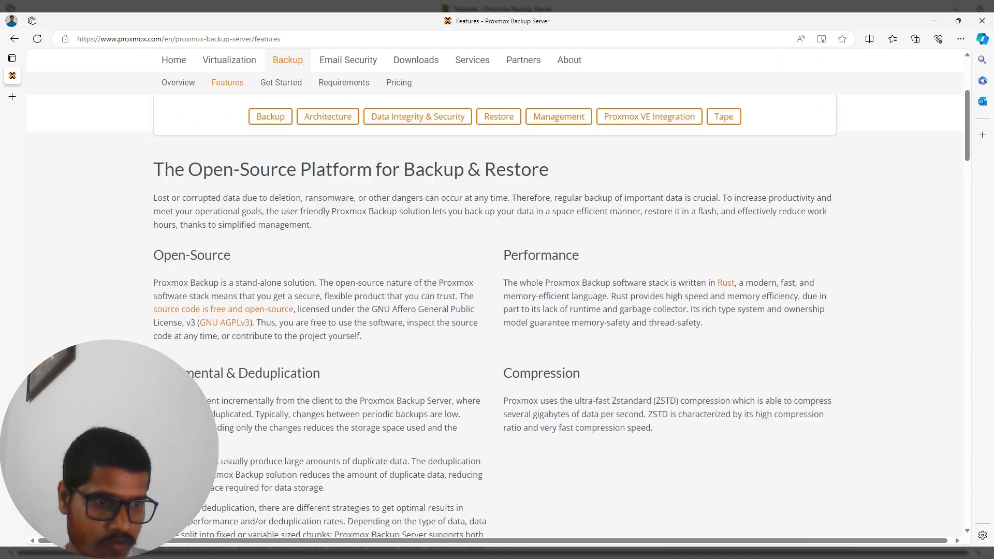
scroll("down", 3)
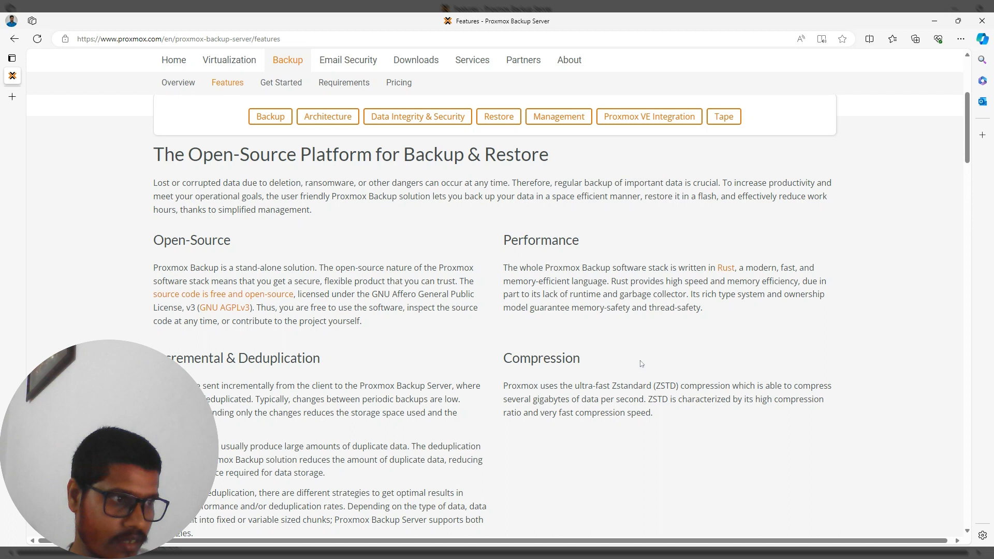
mouse_move(601, 339)
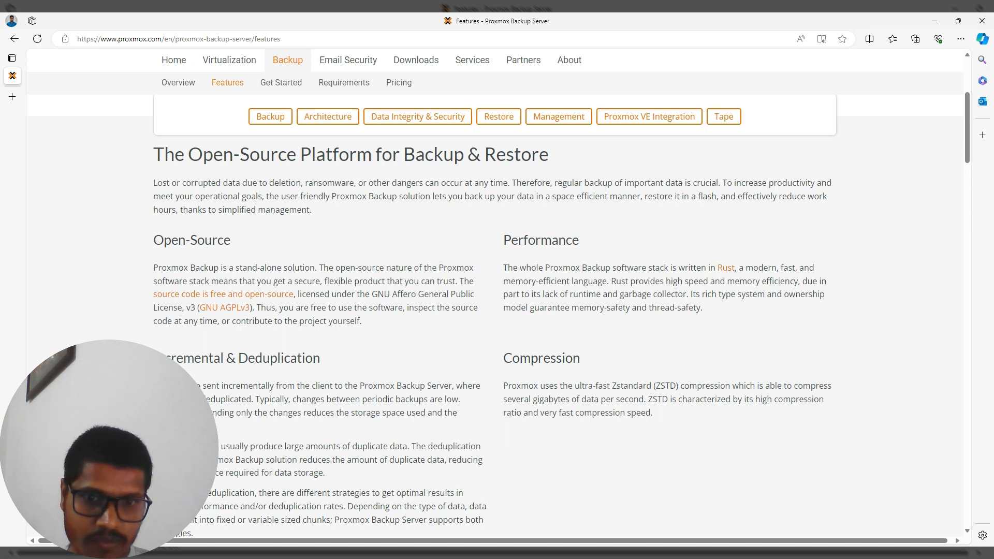
mouse_move(331, 370)
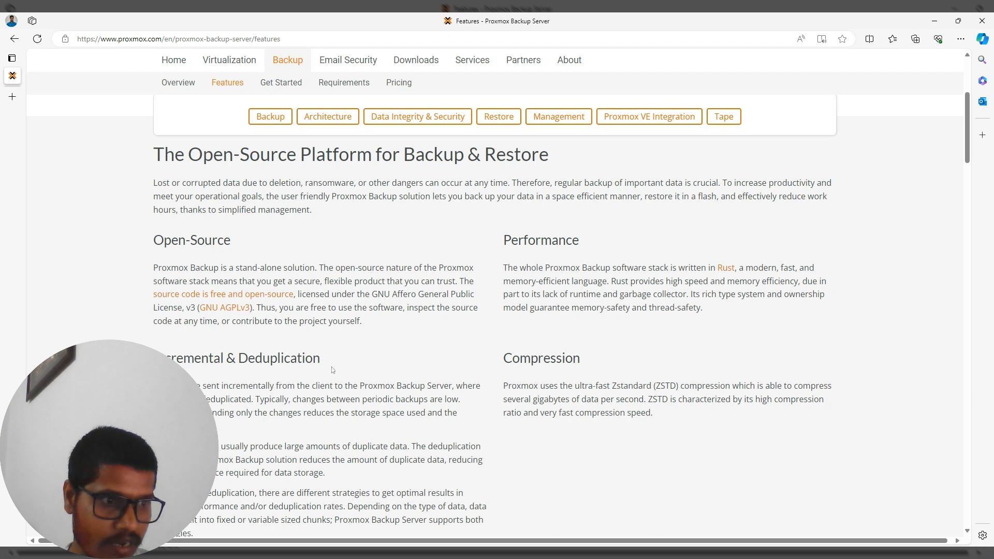
scroll("down", 3)
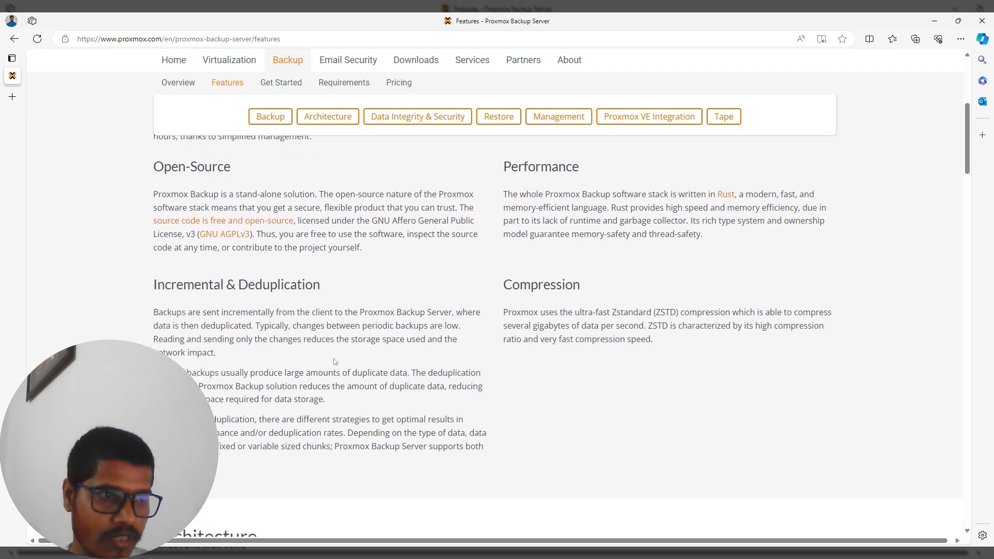
mouse_move(507, 289)
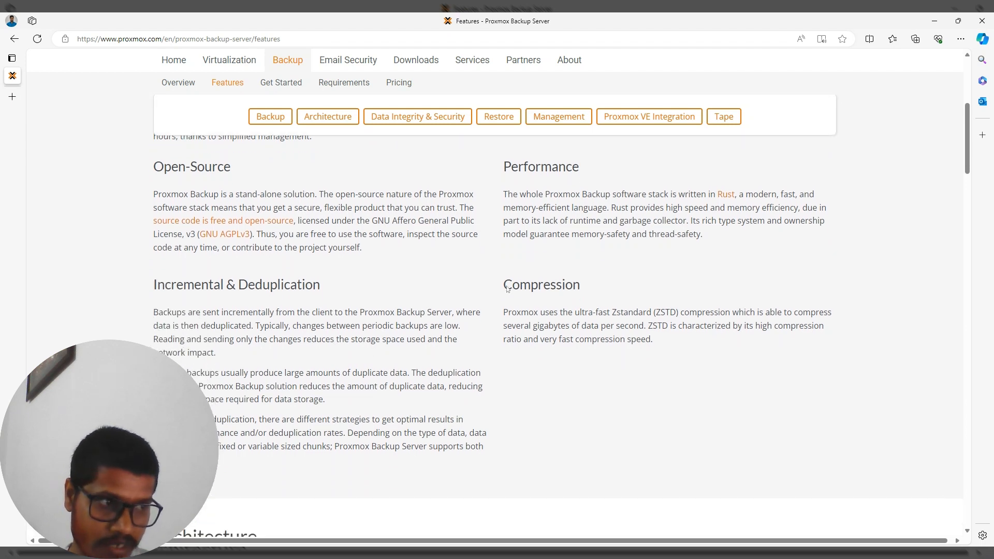
scroll("down", 3)
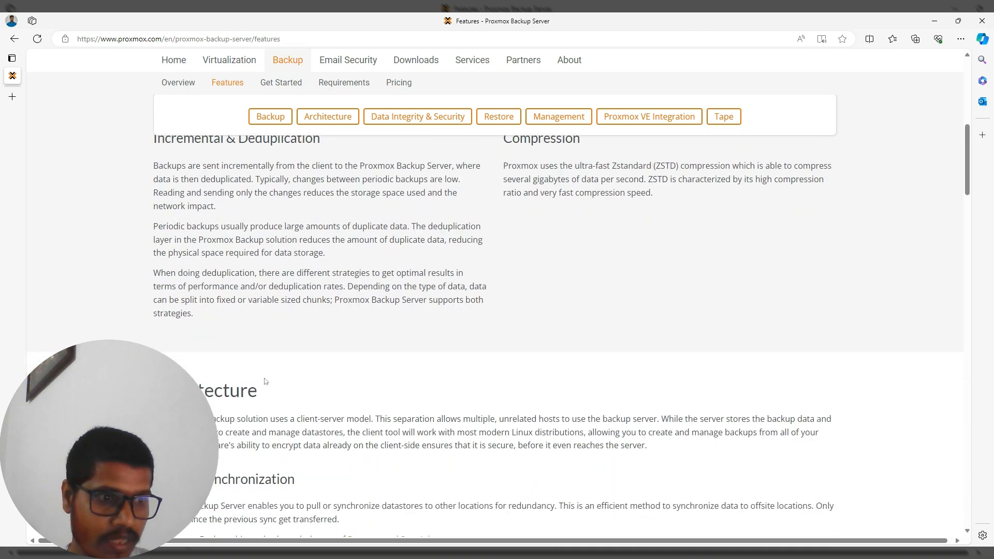
scroll("down", 3)
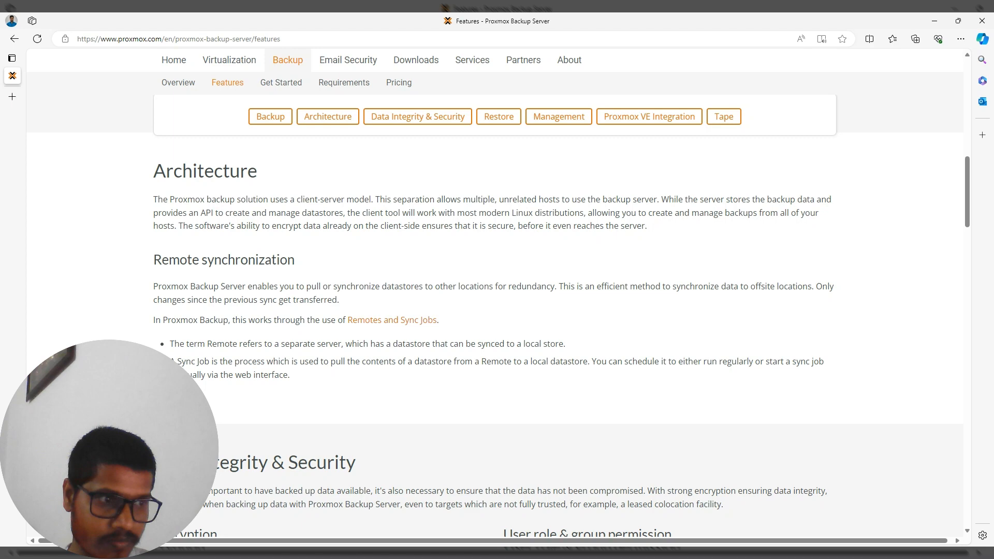
scroll("down", 3)
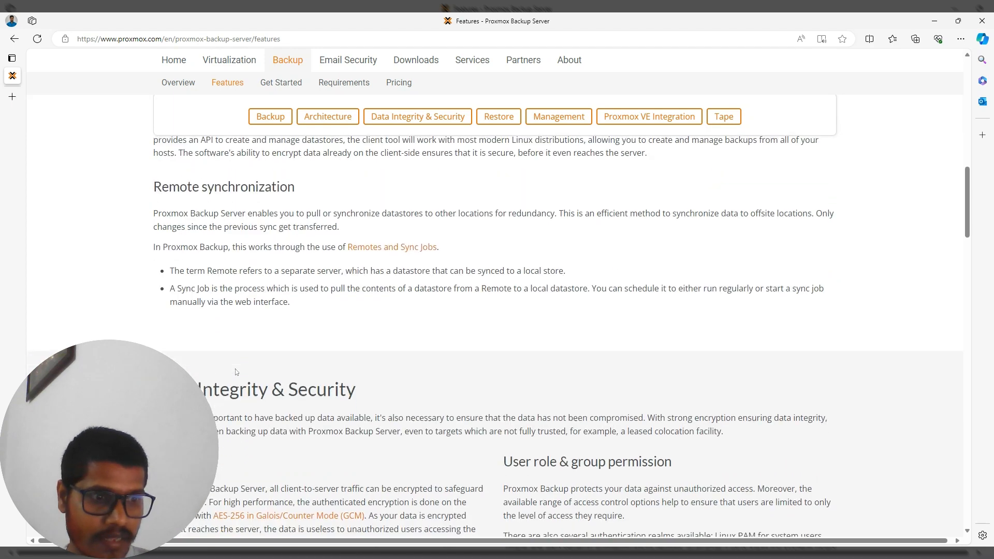
scroll("down", 3)
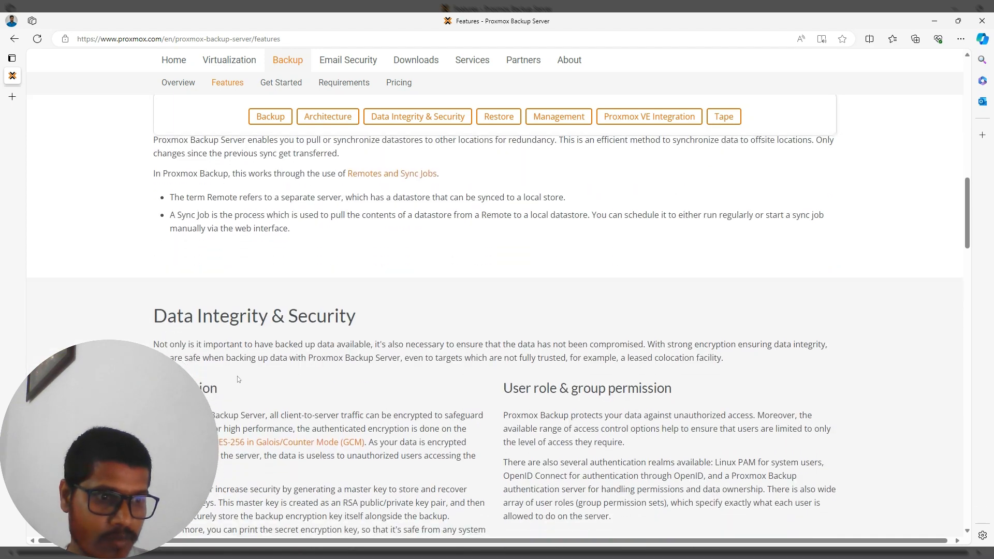
mouse_move(351, 381)
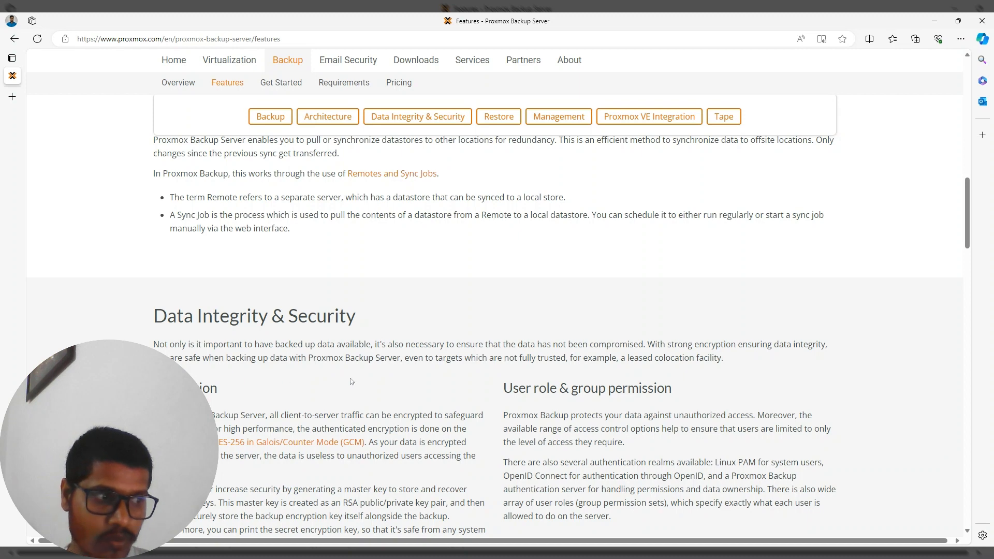
scroll("down", 3)
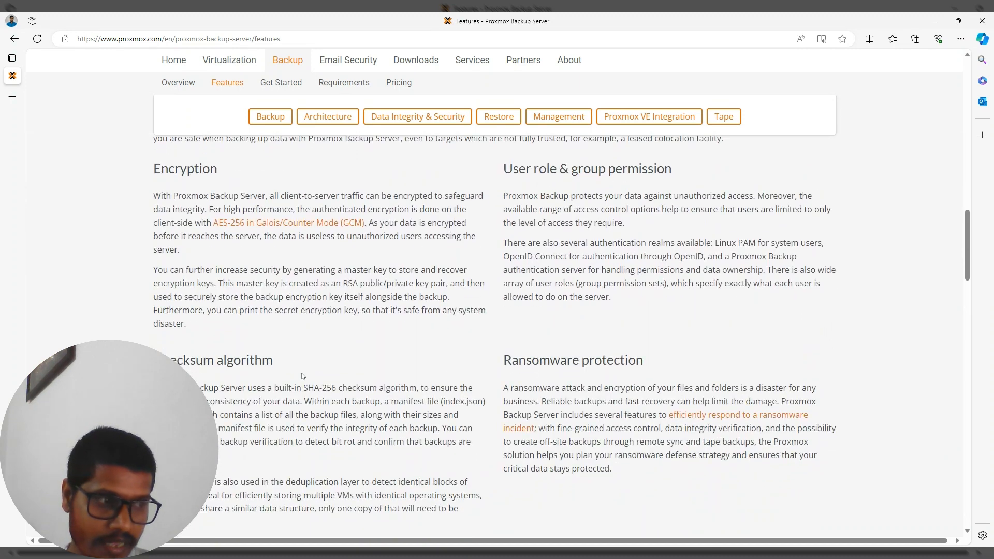
scroll("down", 3)
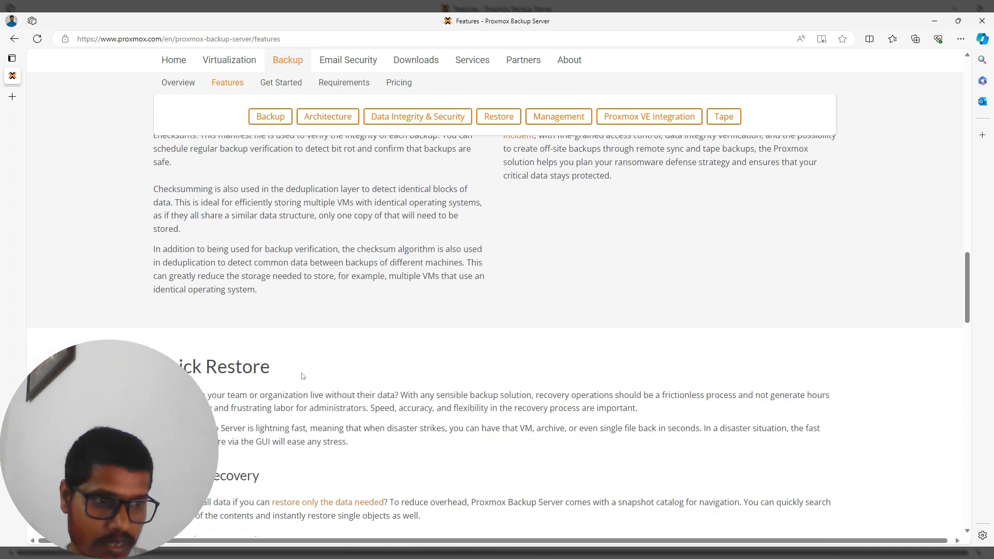
scroll("down", 3)
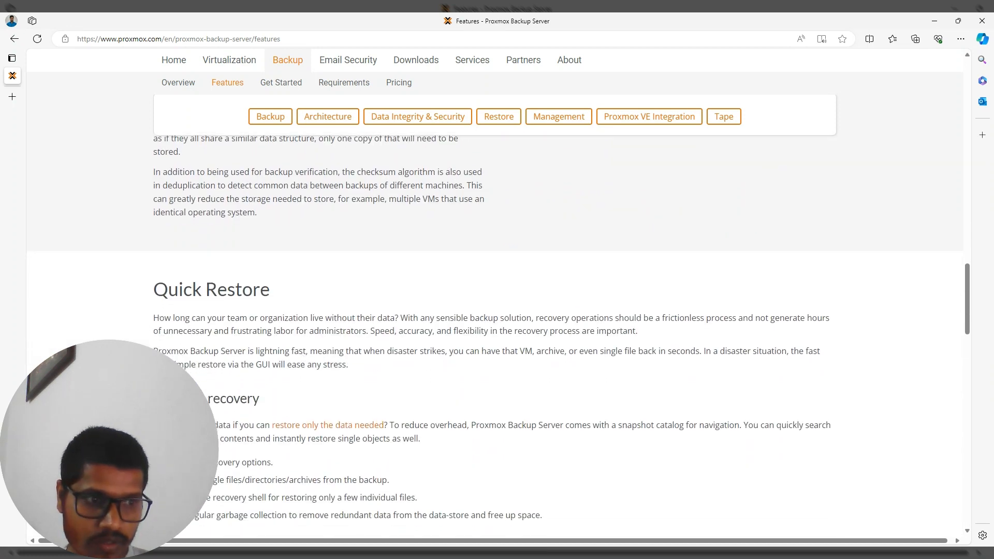
scroll("down", 3)
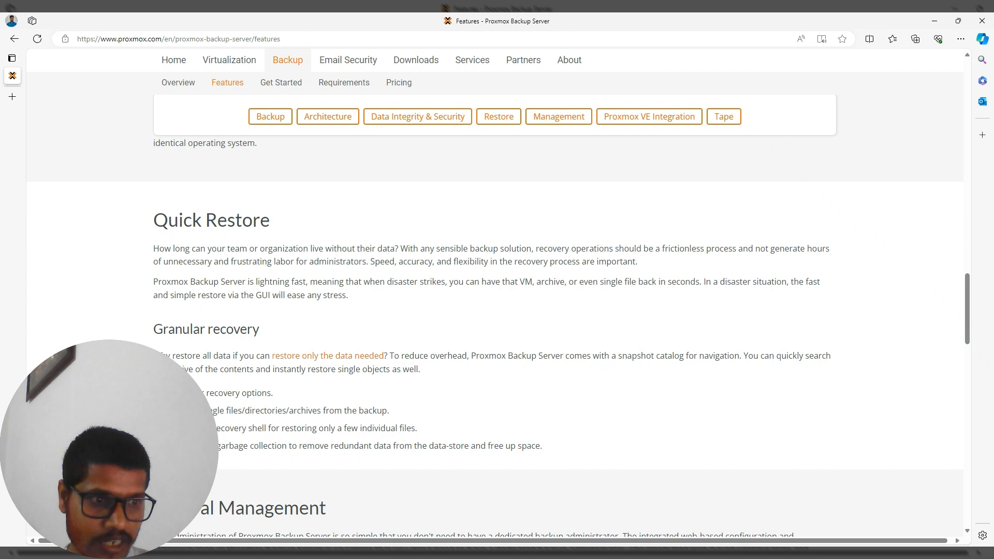
scroll("down", 3)
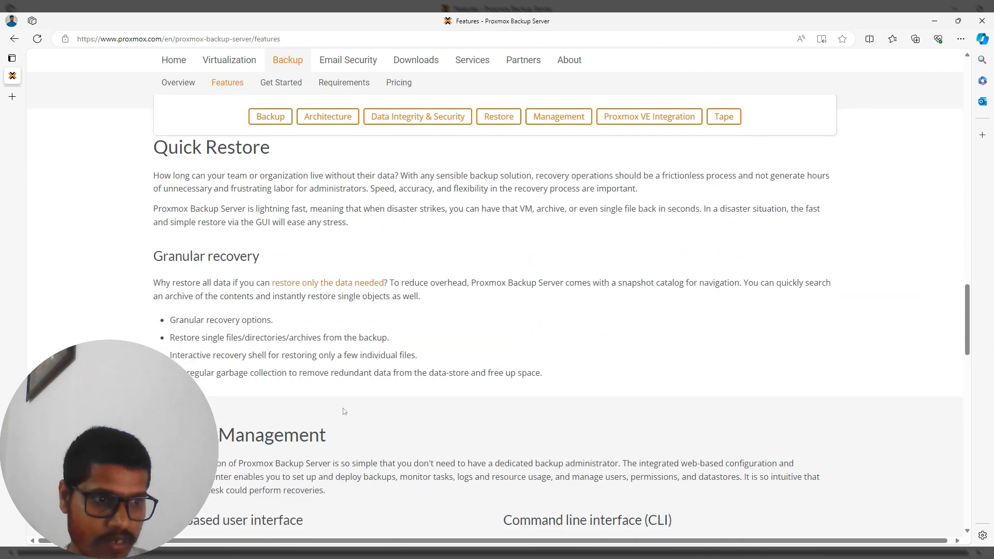
scroll("down", 3)
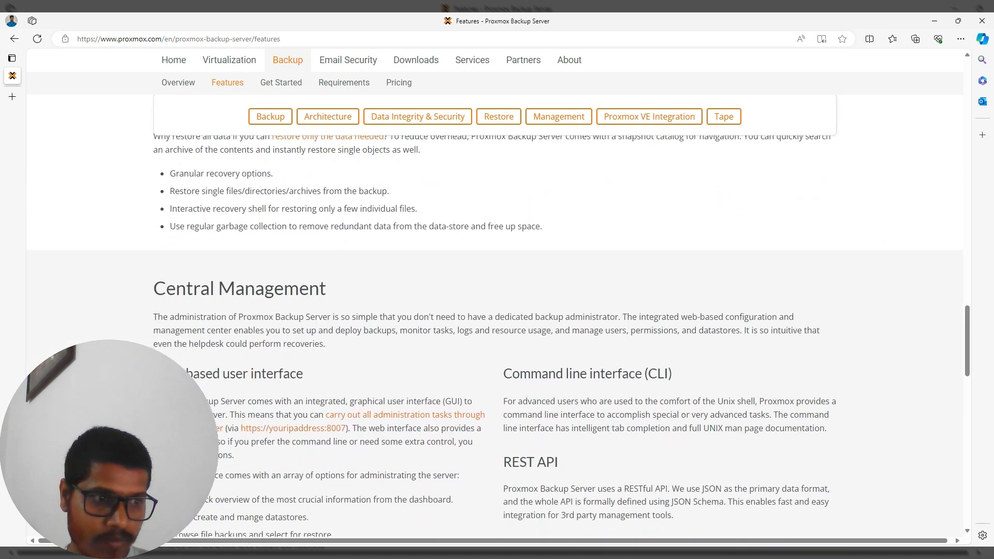
scroll("down", 3)
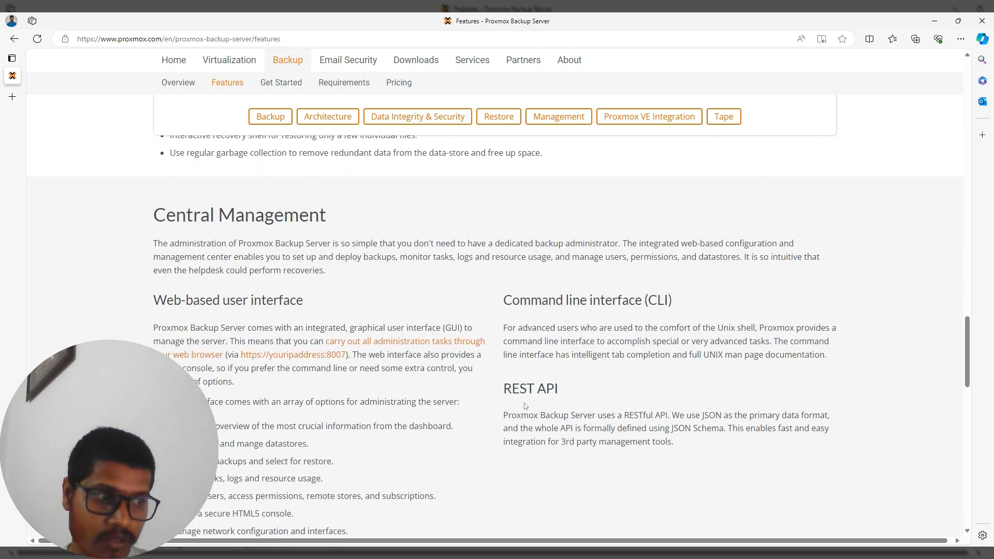
scroll("down", 3)
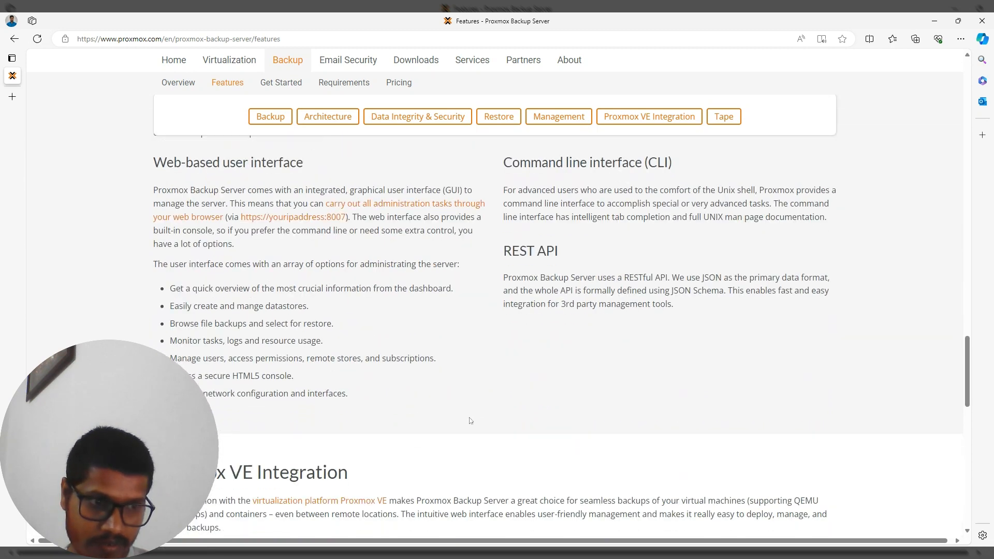
scroll("down", 3)
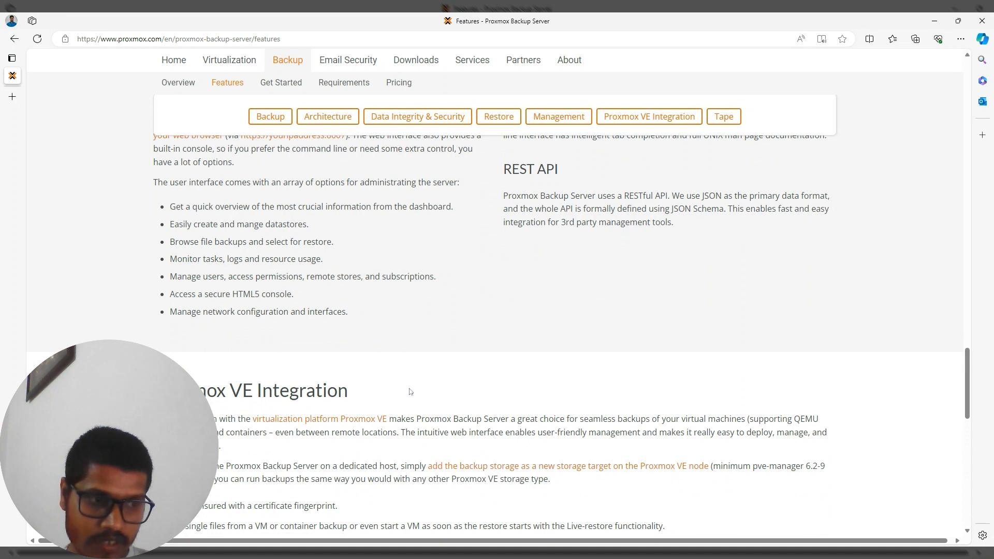
scroll("down", 3)
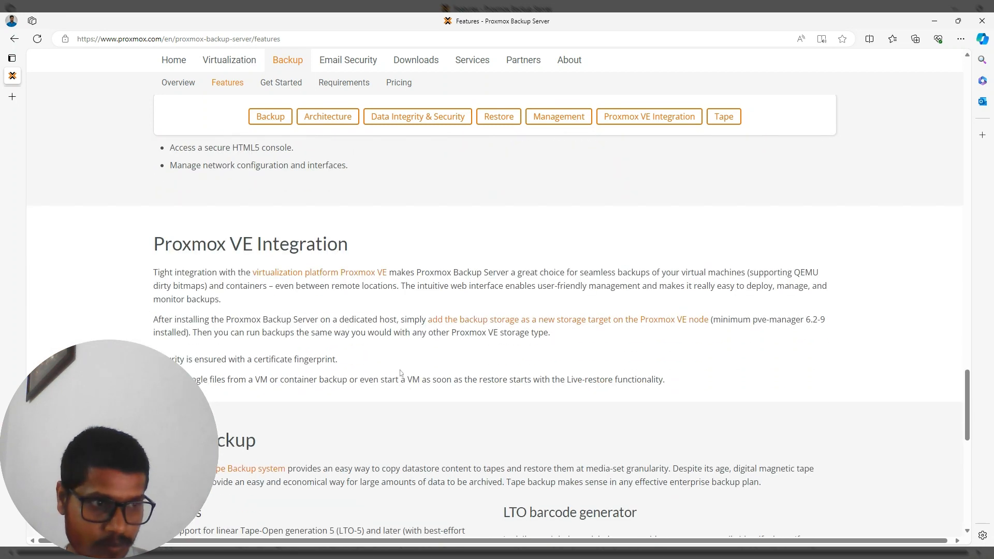
scroll("down", 3)
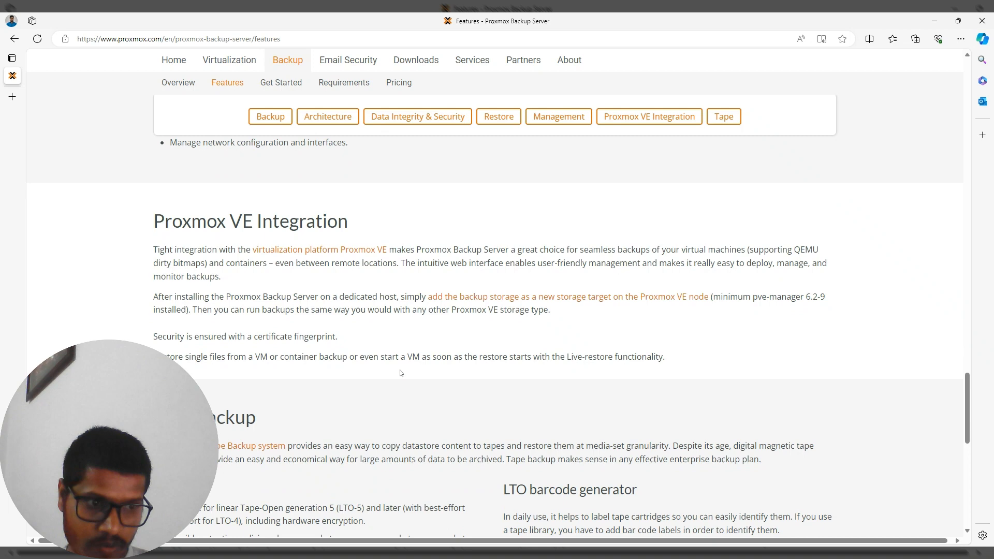
scroll("down", 3)
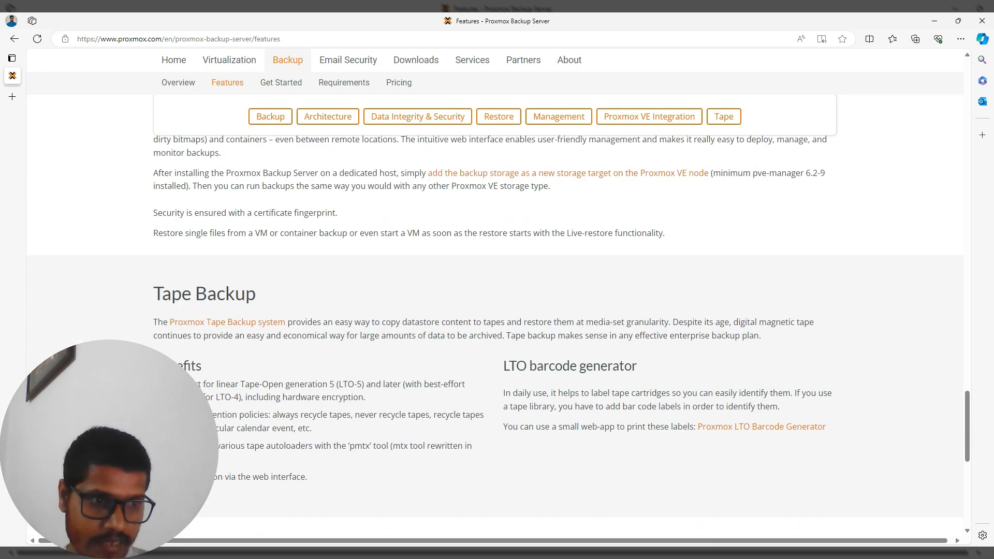
scroll("down", 3)
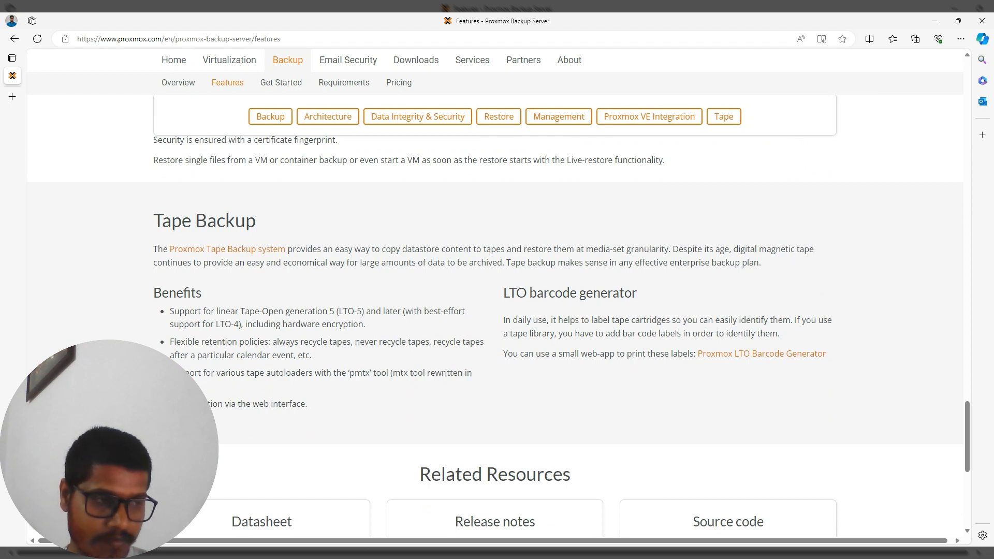
scroll("down", 3)
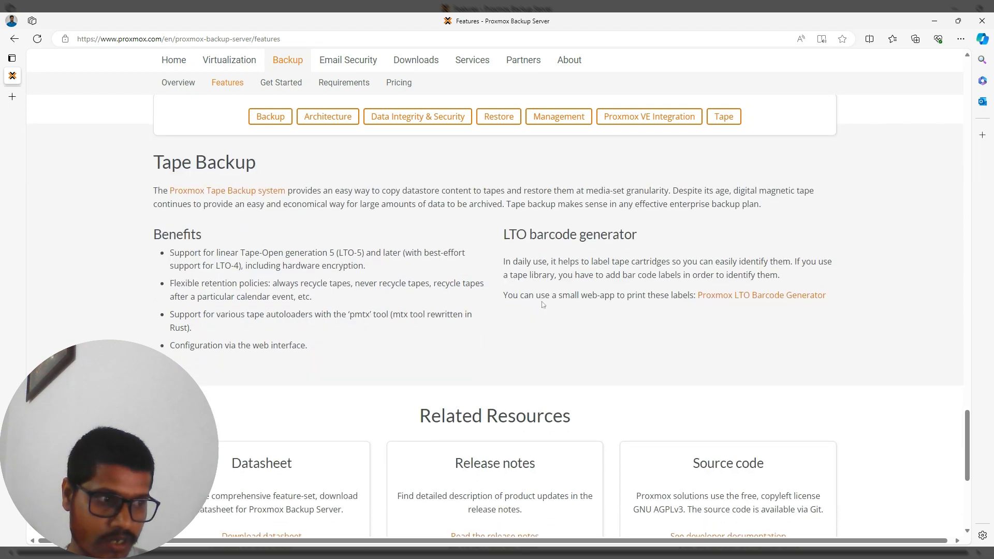
scroll("up", 3)
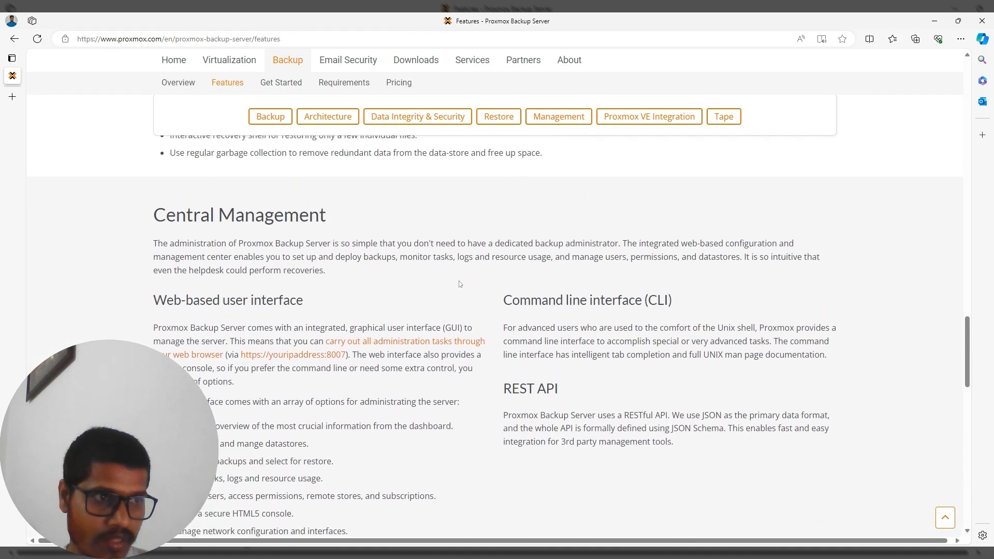
scroll("up", 3)
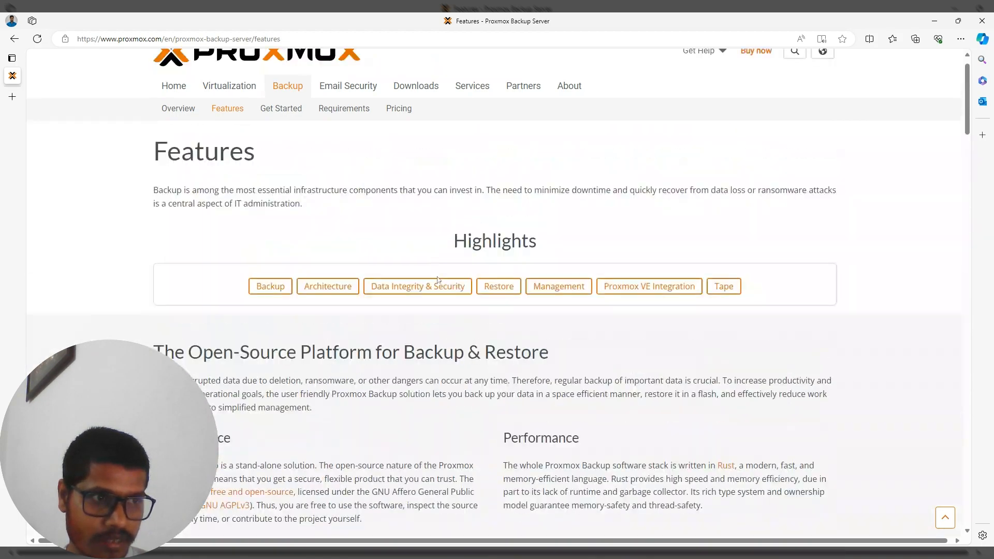
scroll("up", 3)
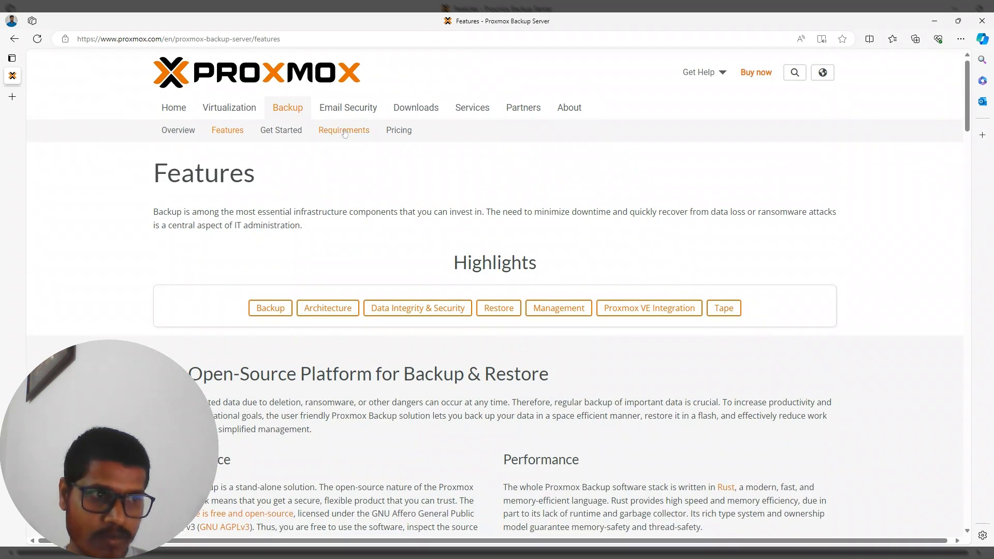
- Show the Backup Server requirements for hardware, evaluation and supported browsers
left_click(343, 130)
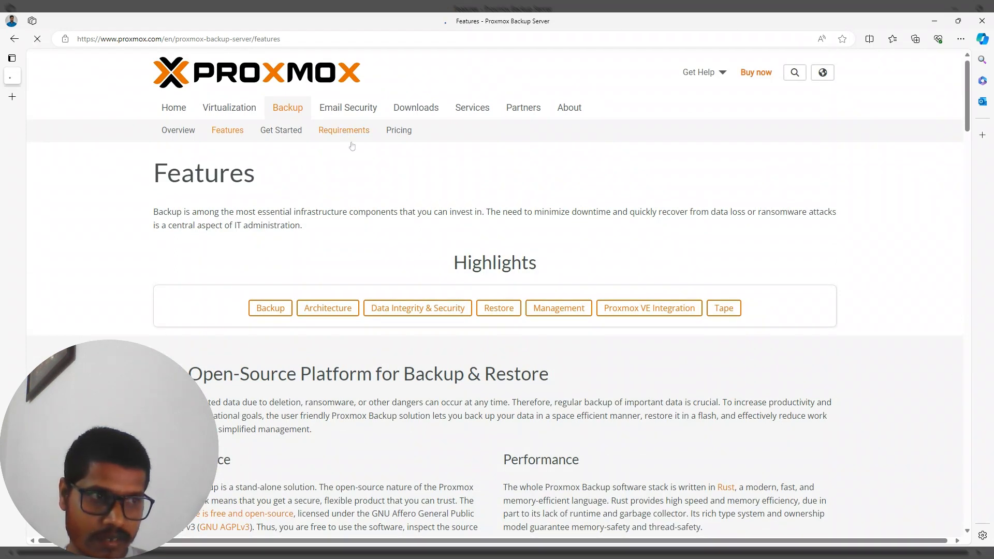
left_click(344, 130)
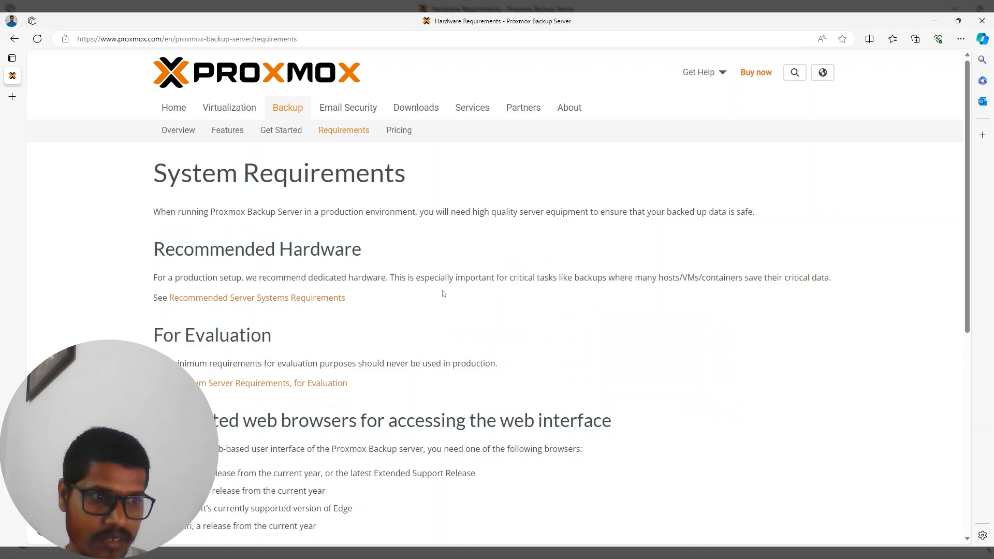
mouse_move(447, 311)
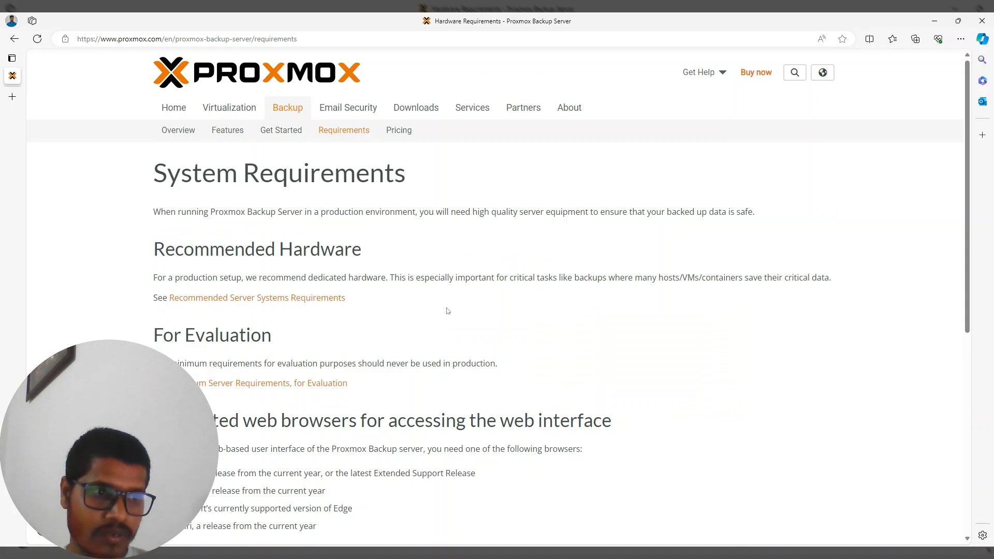
mouse_move(399, 312)
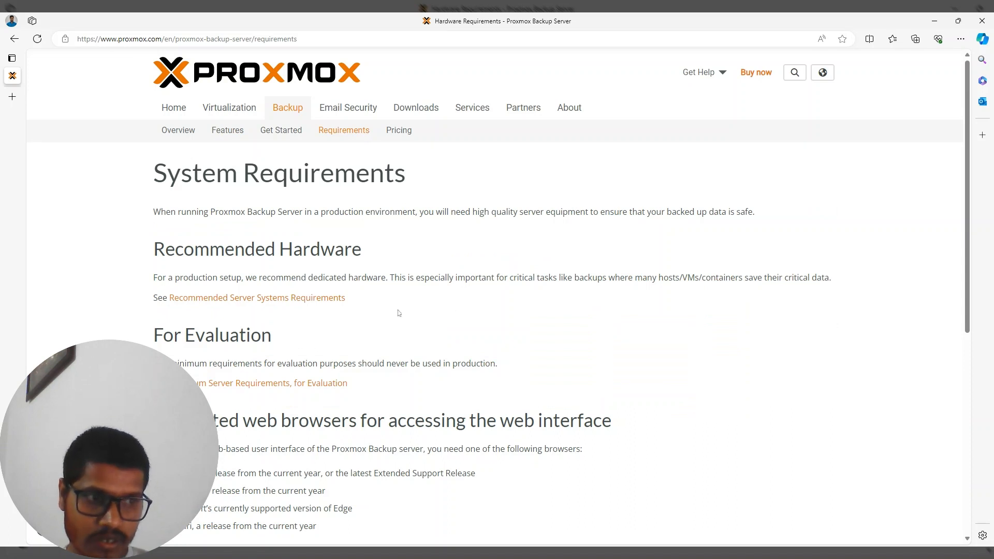
mouse_move(309, 311)
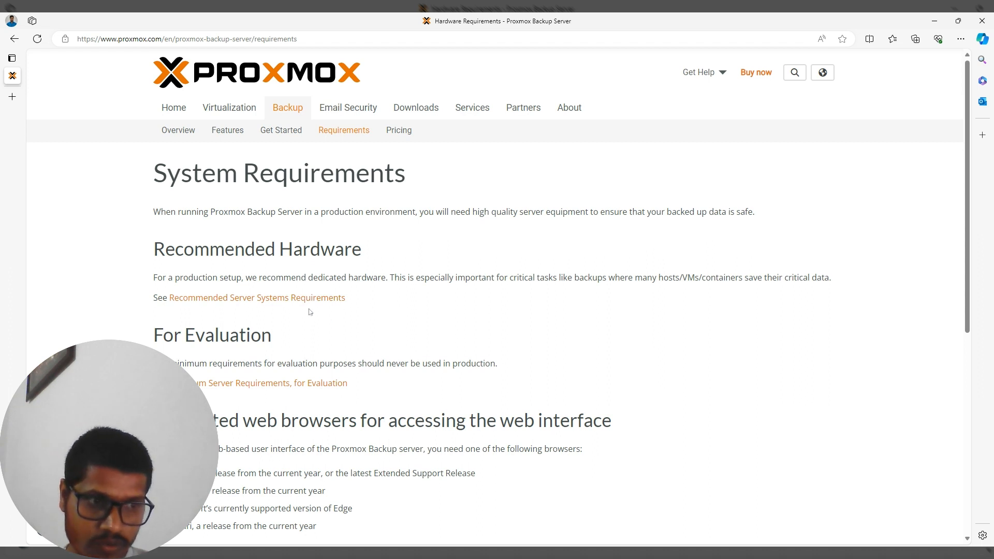
mouse_move(303, 297)
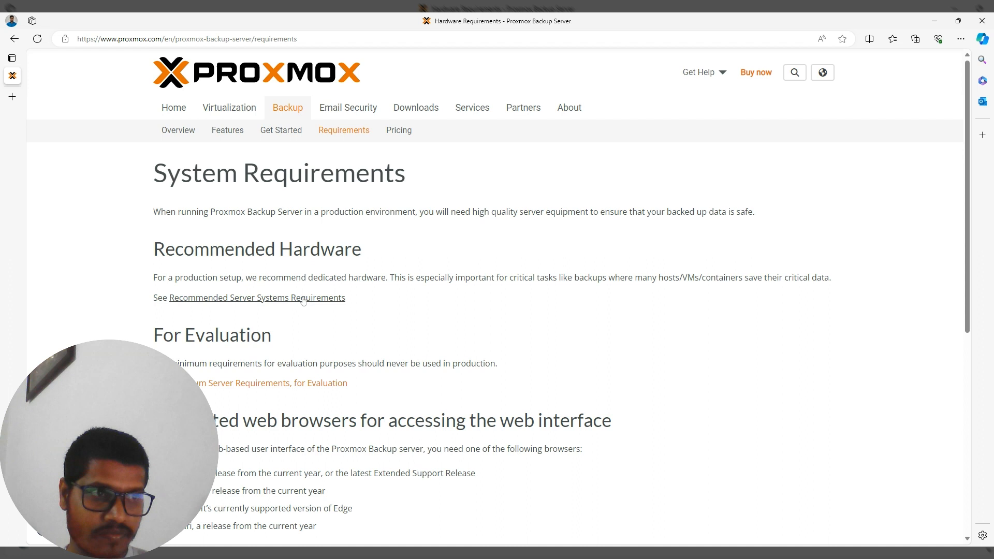
mouse_move(212, 288)
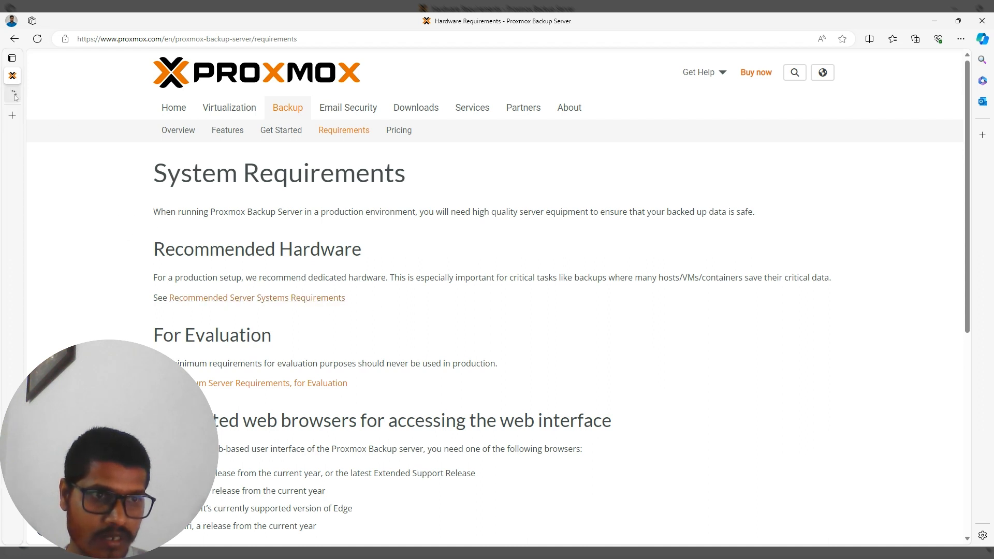
- Read the Installation docs' Recommended Server System Requirements section, then return to the requirements page
left_click(257, 298)
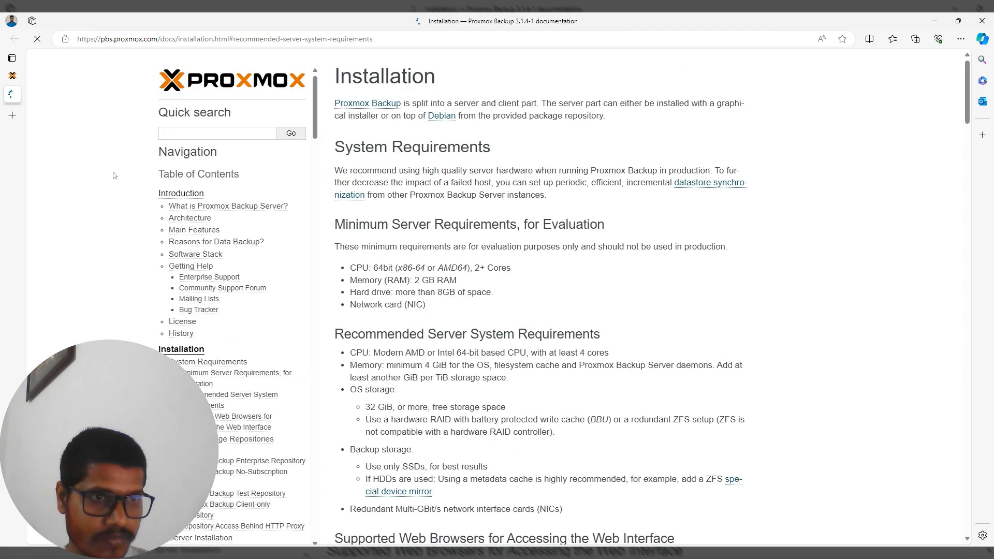
scroll("down", 3)
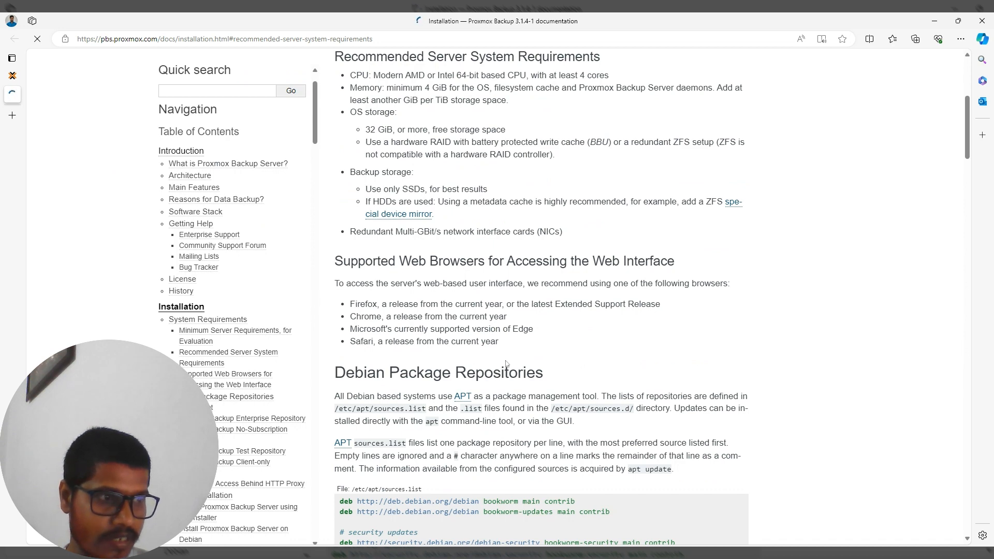
scroll("up", 3)
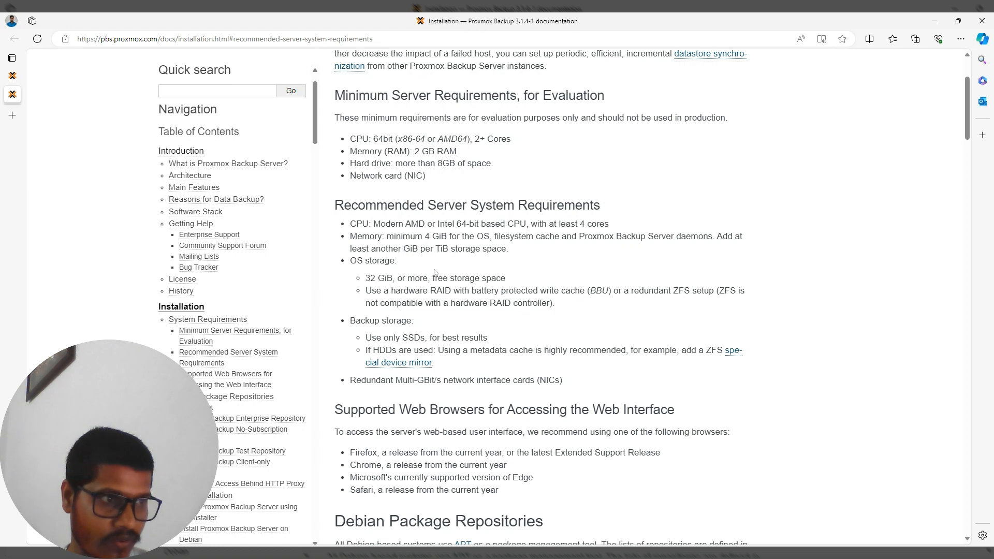
scroll("down", 3)
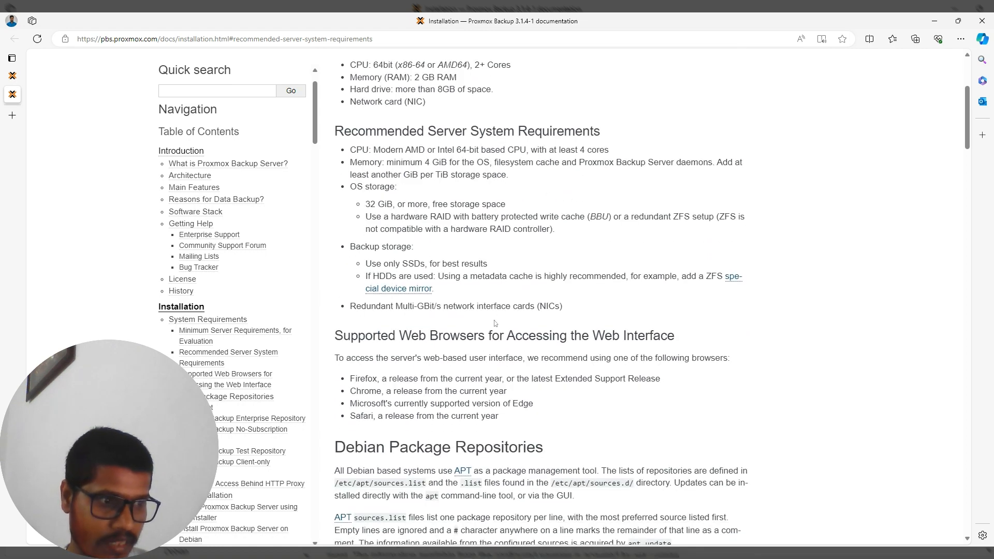
scroll("up", 3)
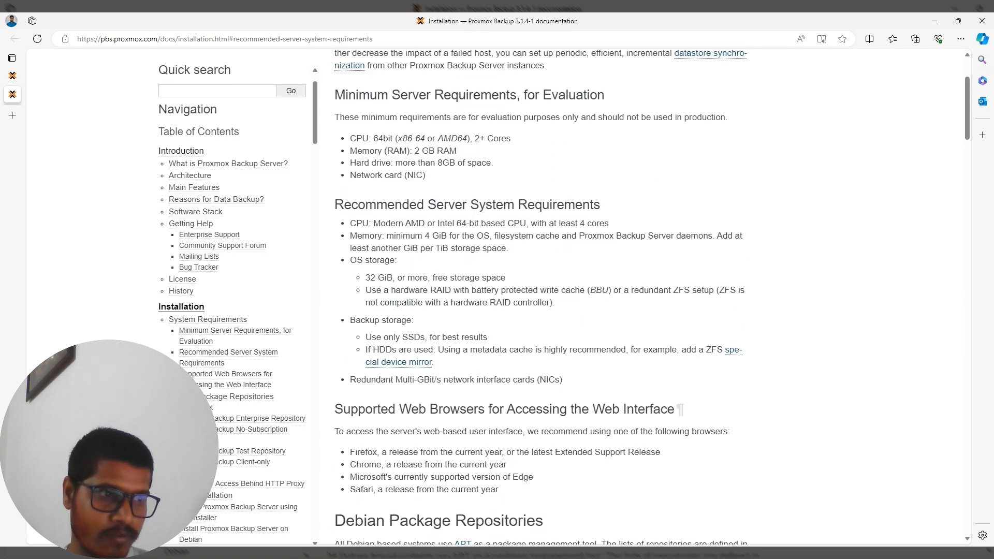
scroll("up", 3)
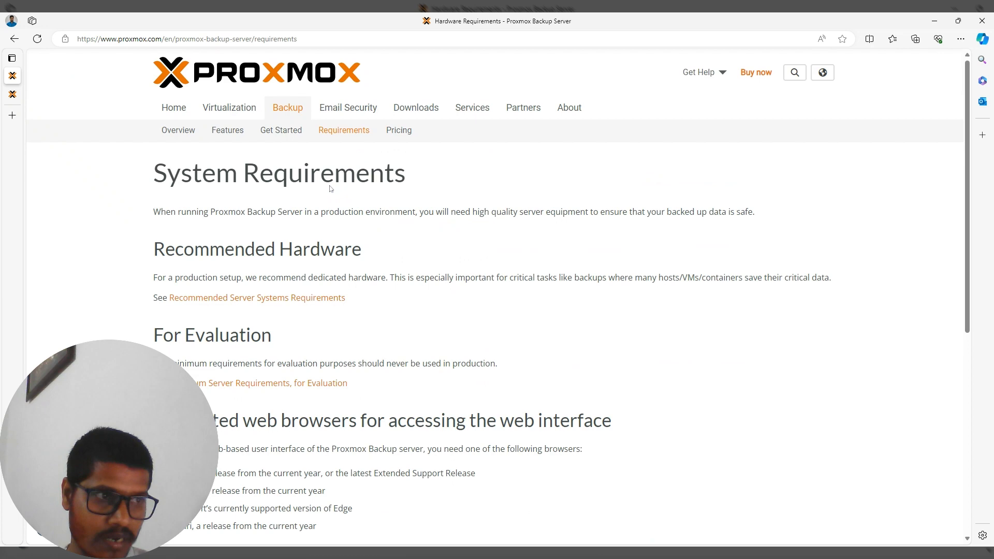
- Browse the Premium, Standard, Basic and Community subscription plans, ending at the page top
left_click(399, 130)
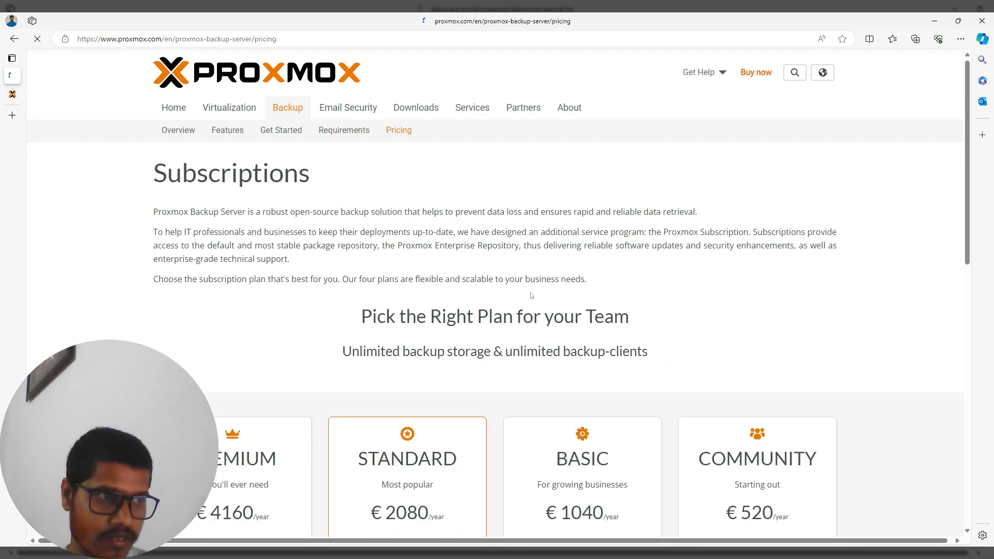
scroll("down", 3)
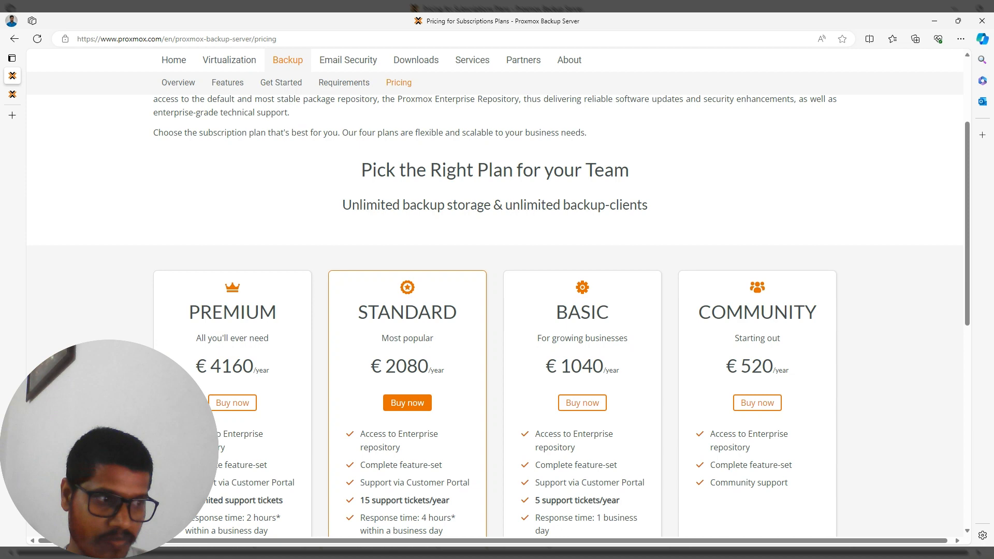
scroll("down", 3)
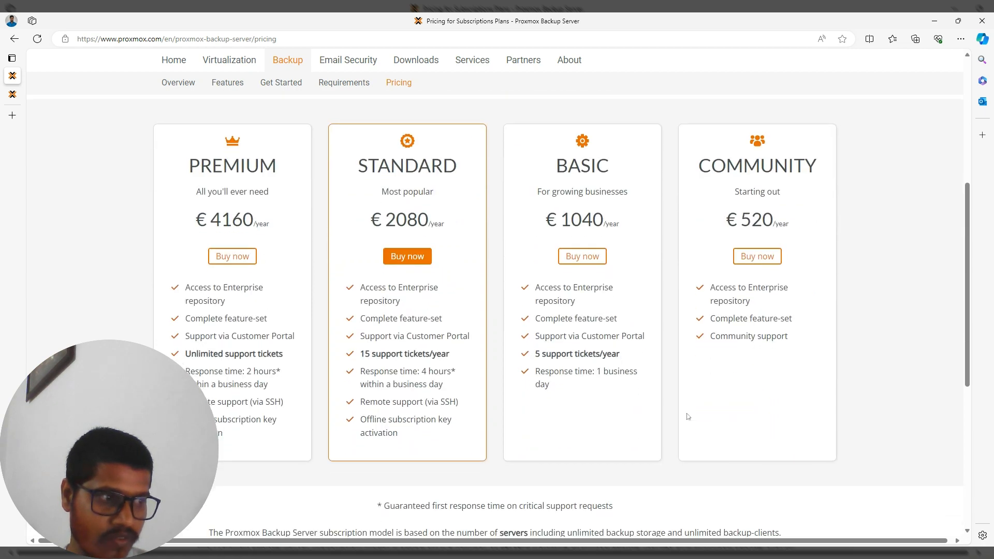
mouse_move(692, 413)
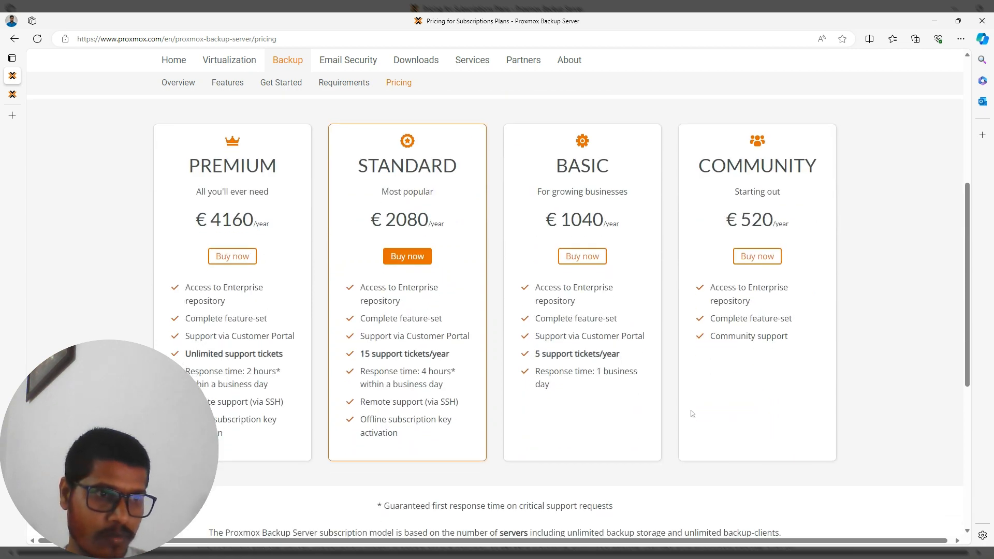
scroll("up", 3)
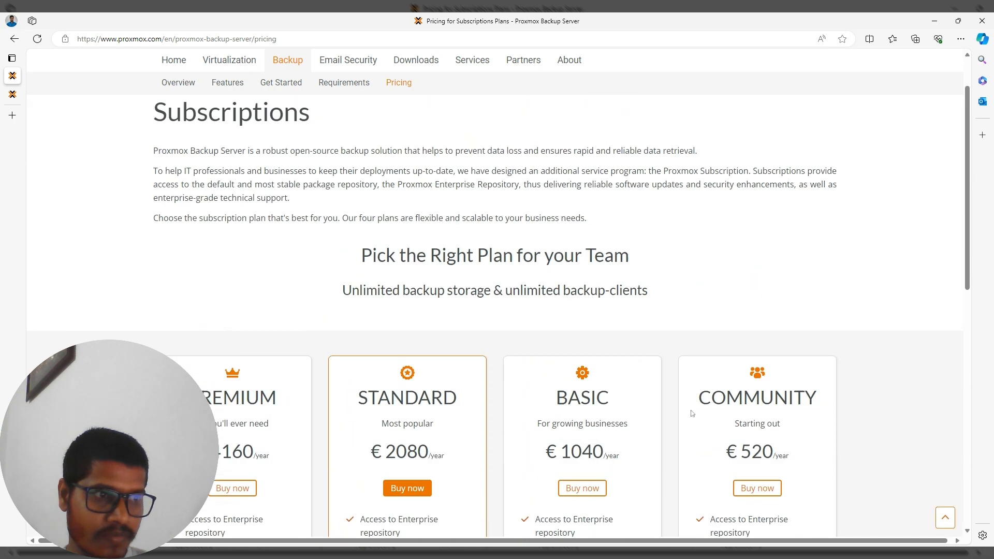
scroll("up", 3)
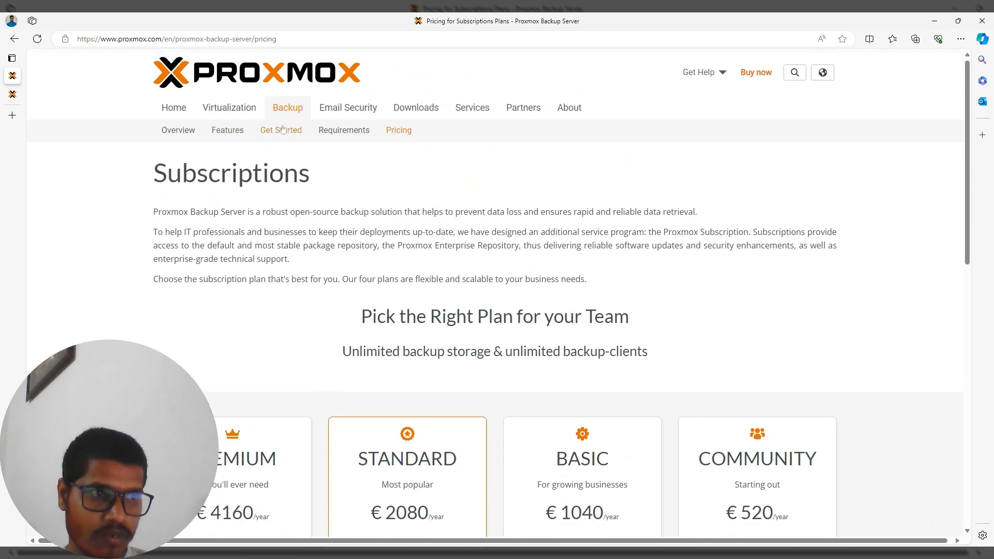
- Review the download, boot and configure installation steps on Get Started, ending at the top
left_click(280, 130)
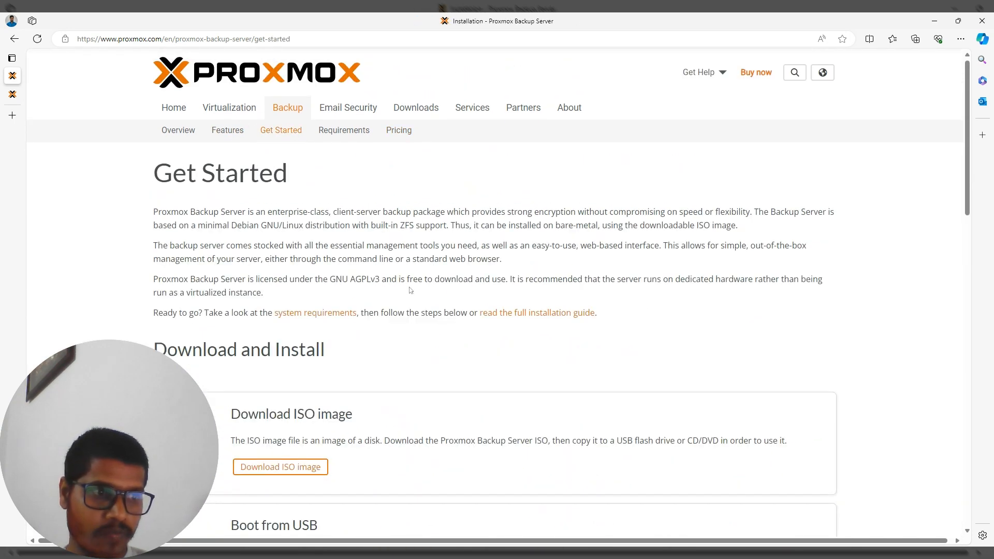
scroll("down", 3)
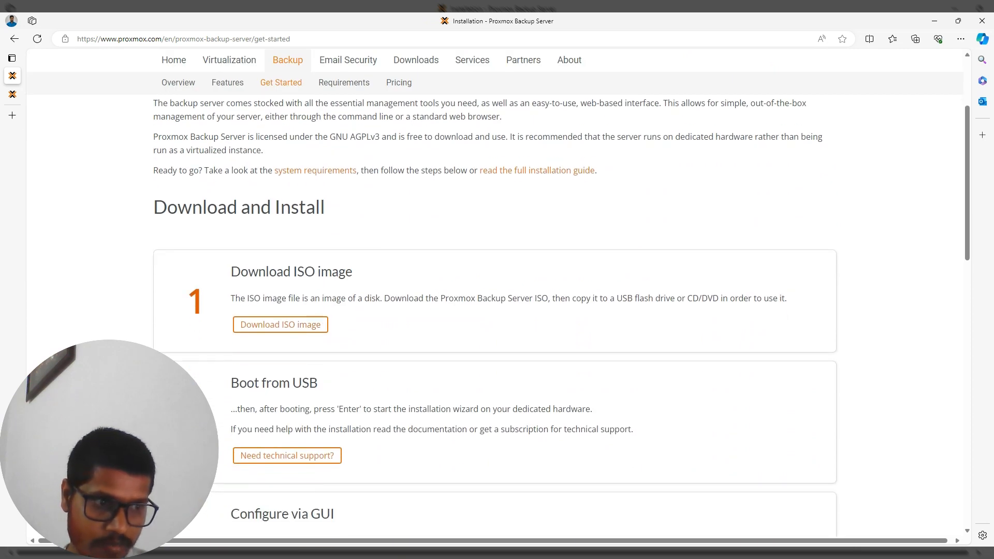
scroll("down", 3)
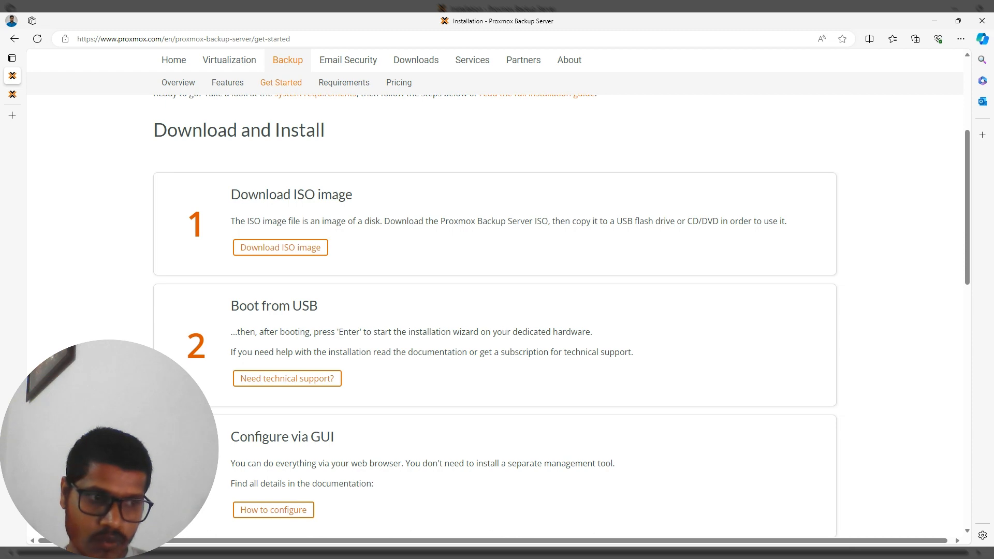
scroll("down", 3)
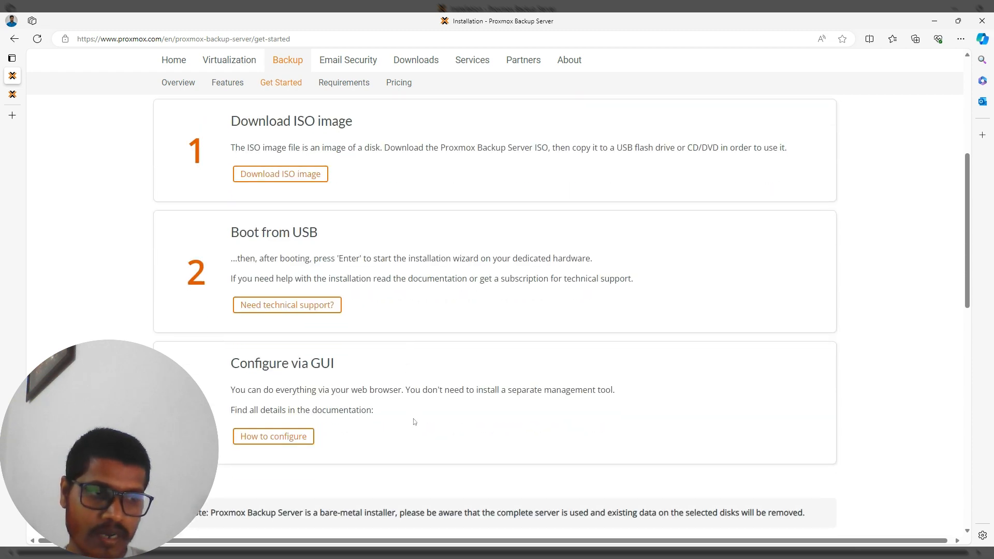
scroll("down", 3)
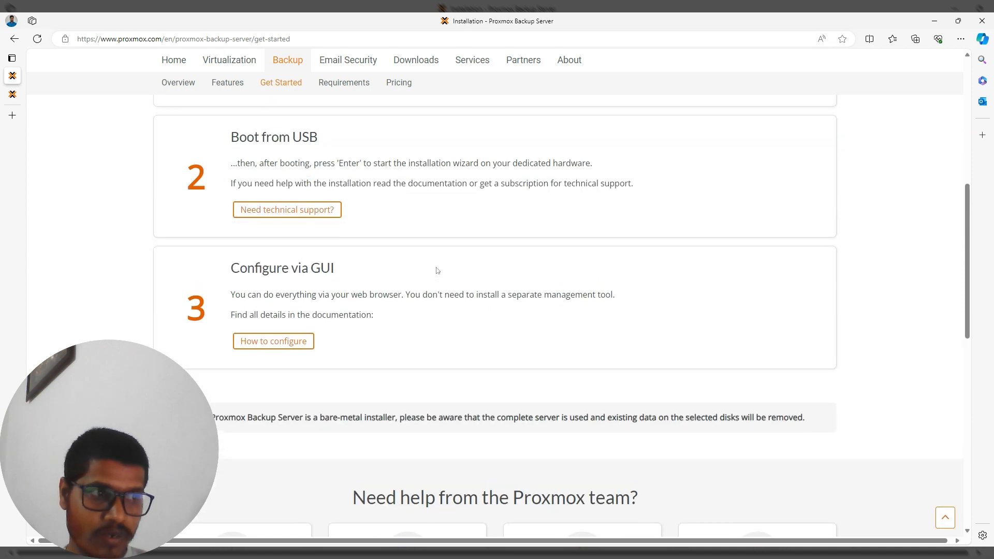
scroll("up", 3)
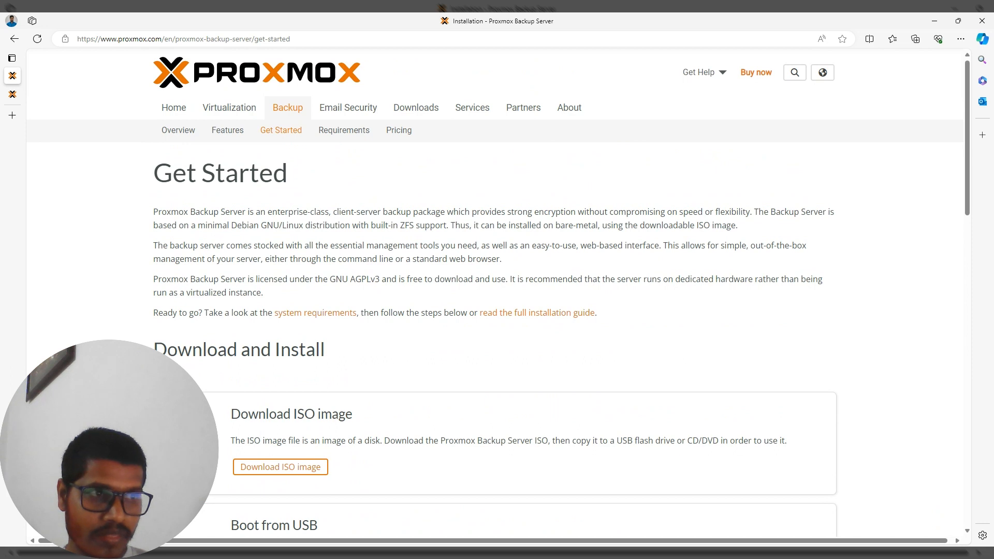
mouse_move(399, 234)
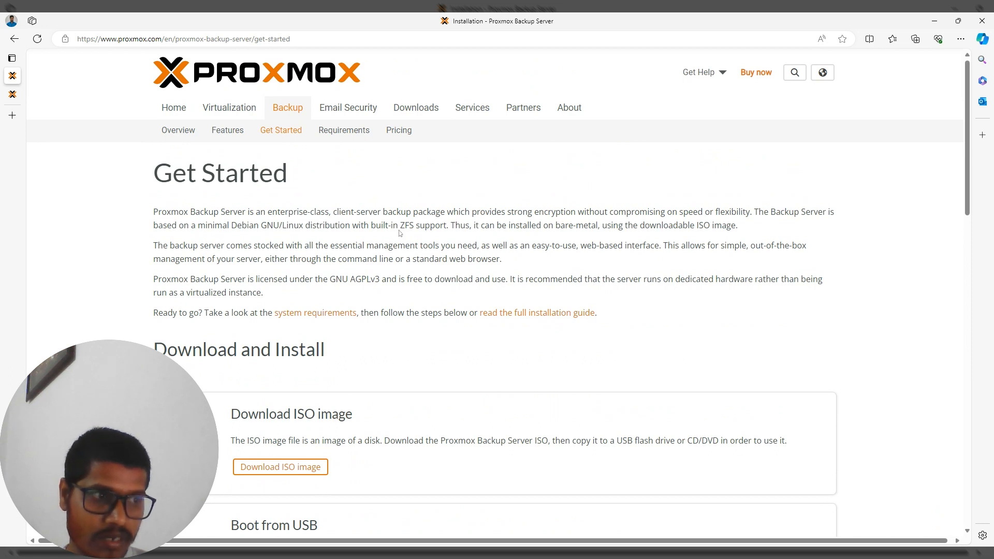